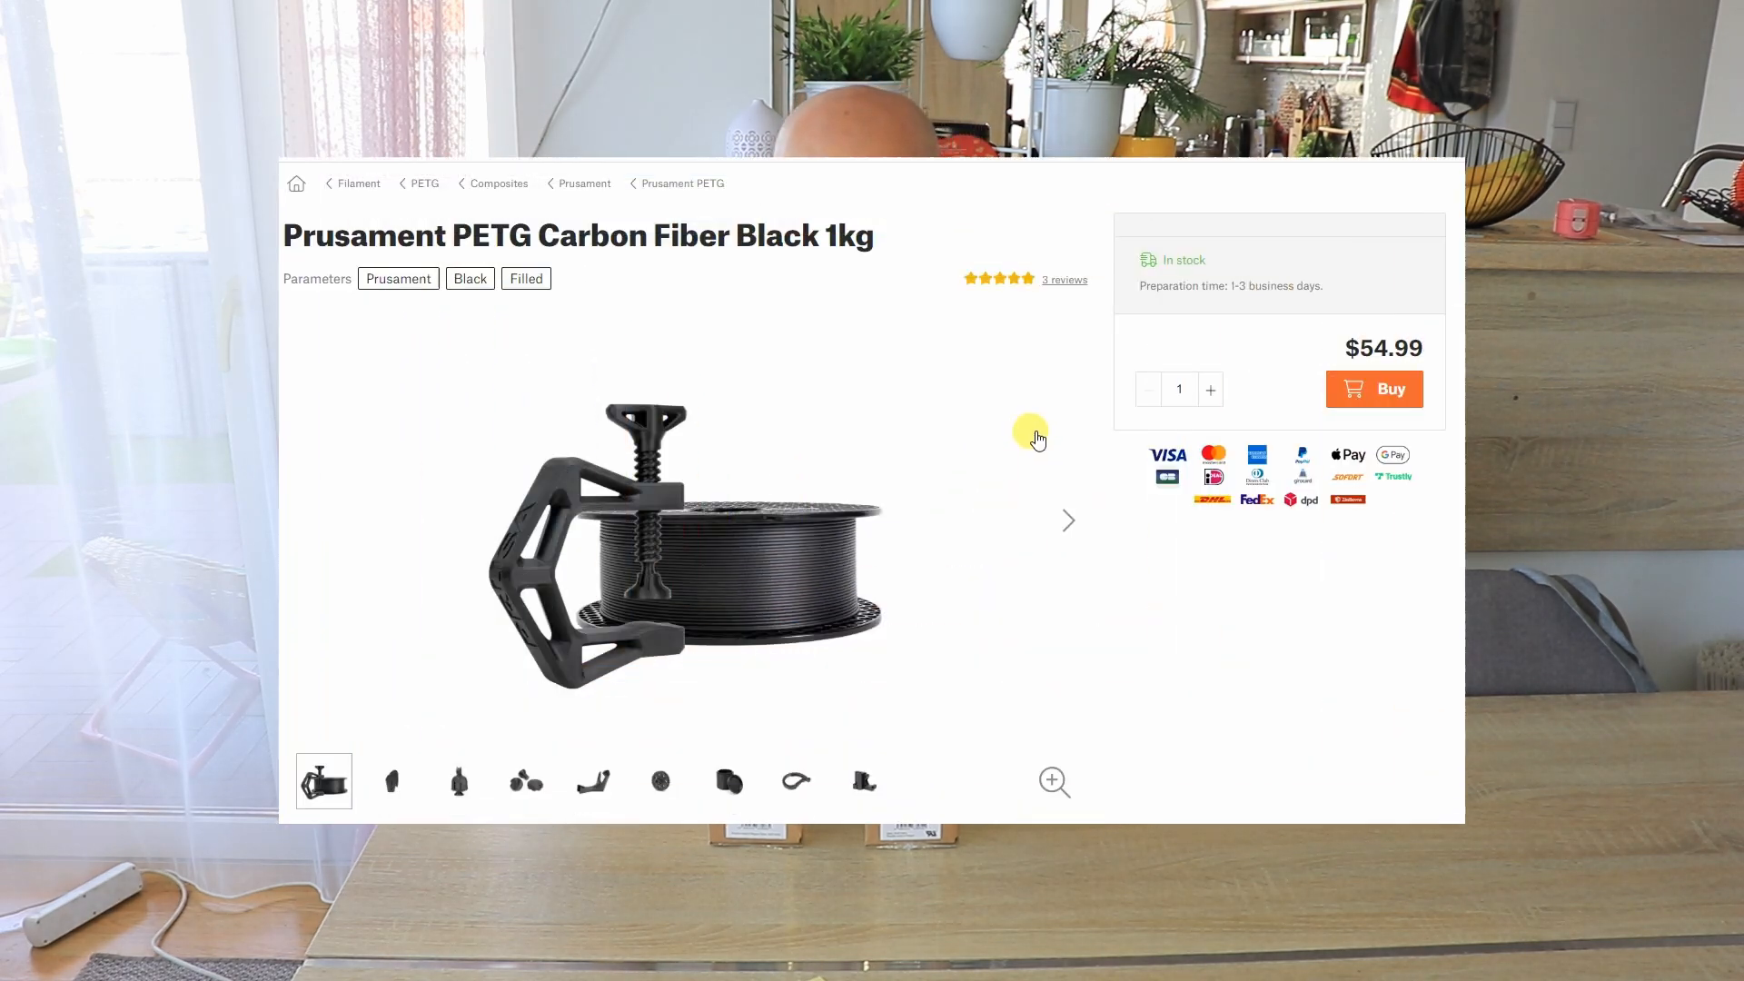
# Scroll to the PETG Carbon Fiber Description section and highlight its key phrases.
pyautogui.scroll(-3)
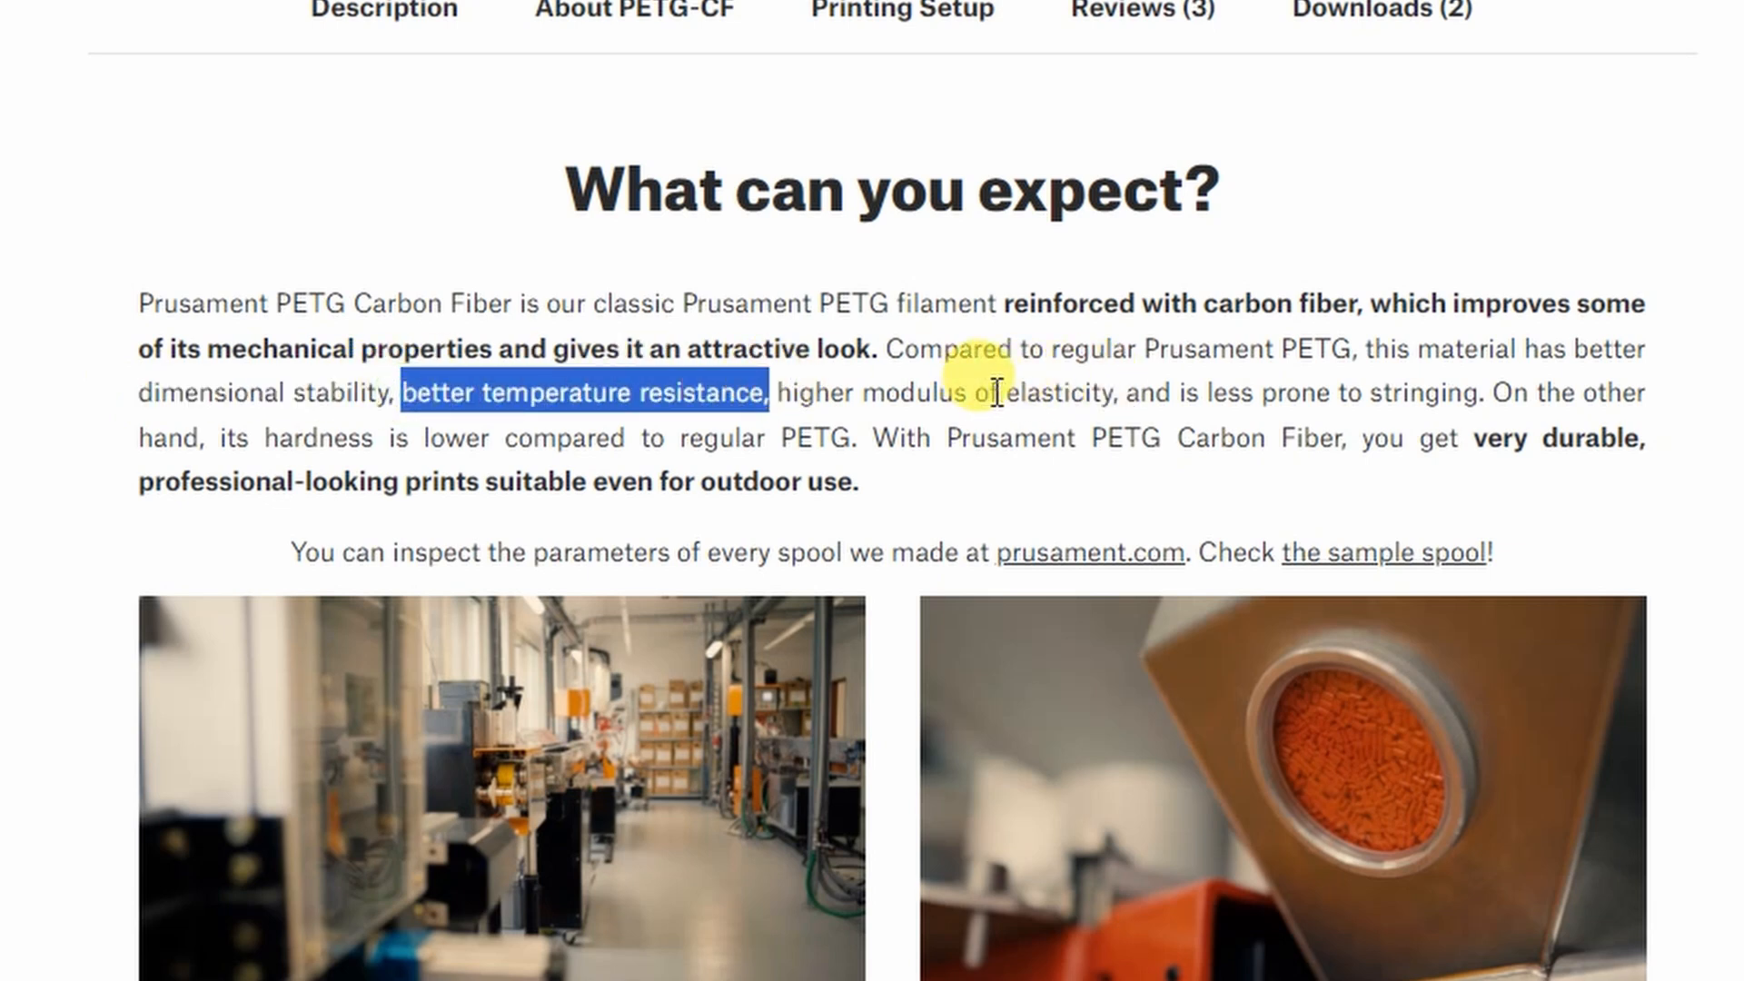
pyautogui.click(1508, 392)
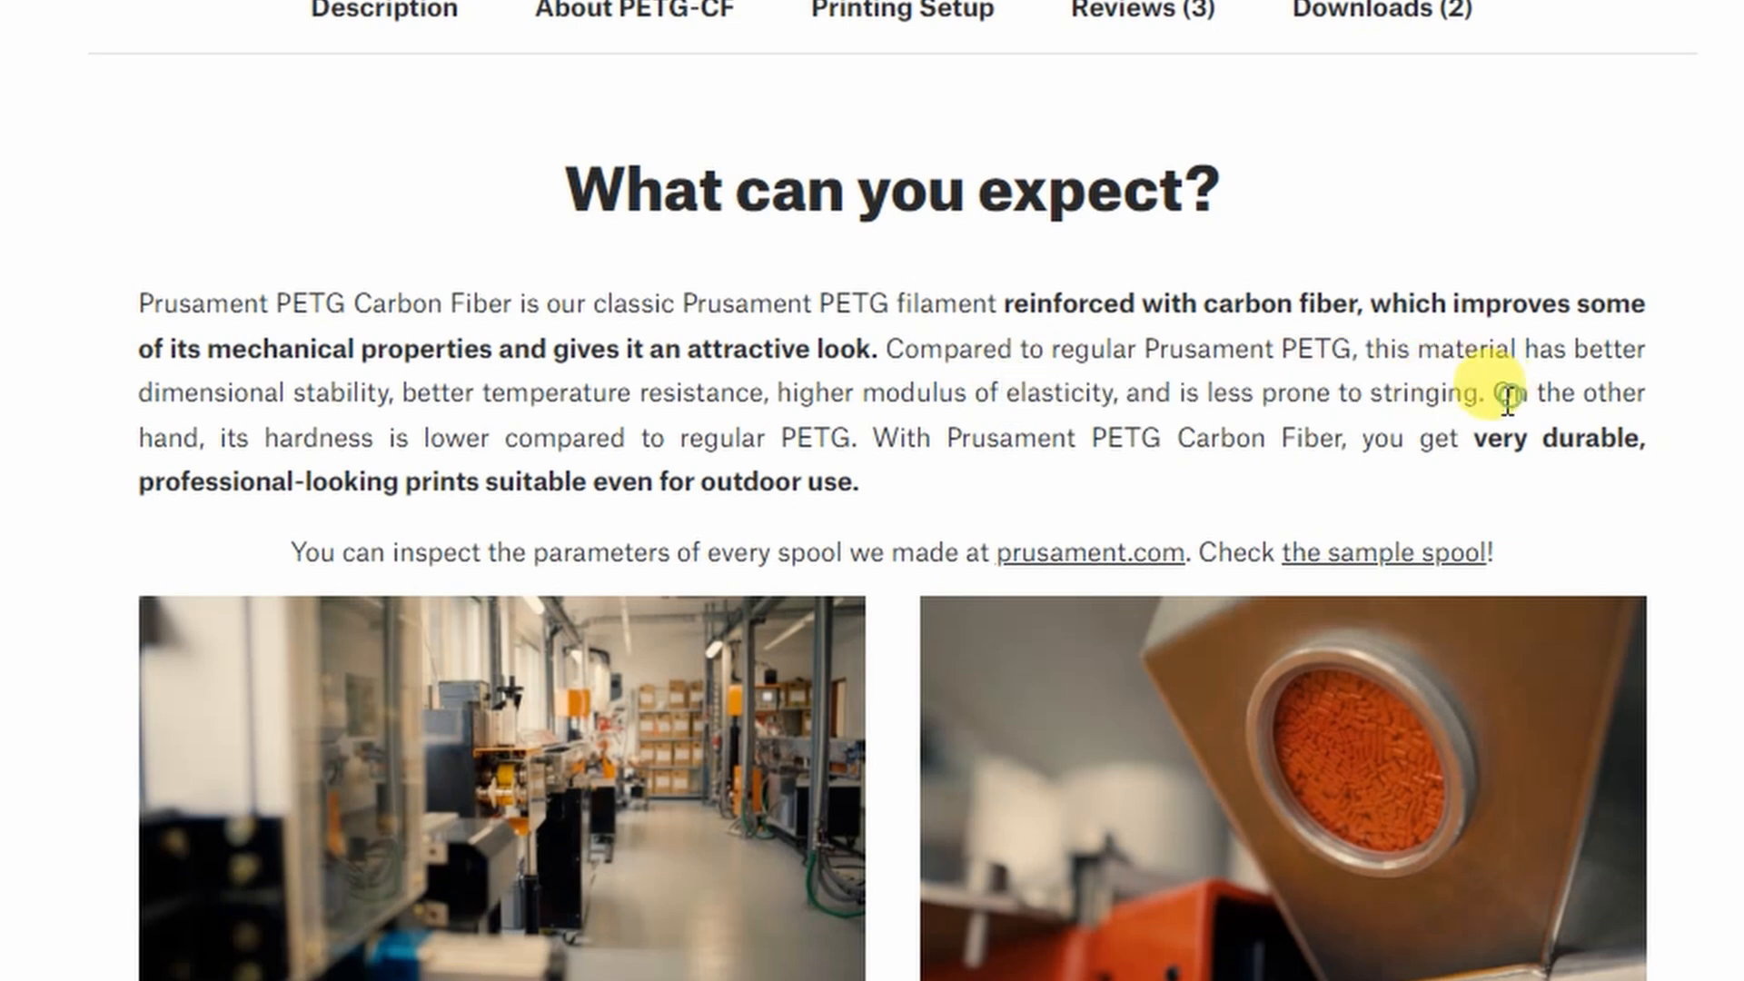
pyautogui.moveTo(388, 438)
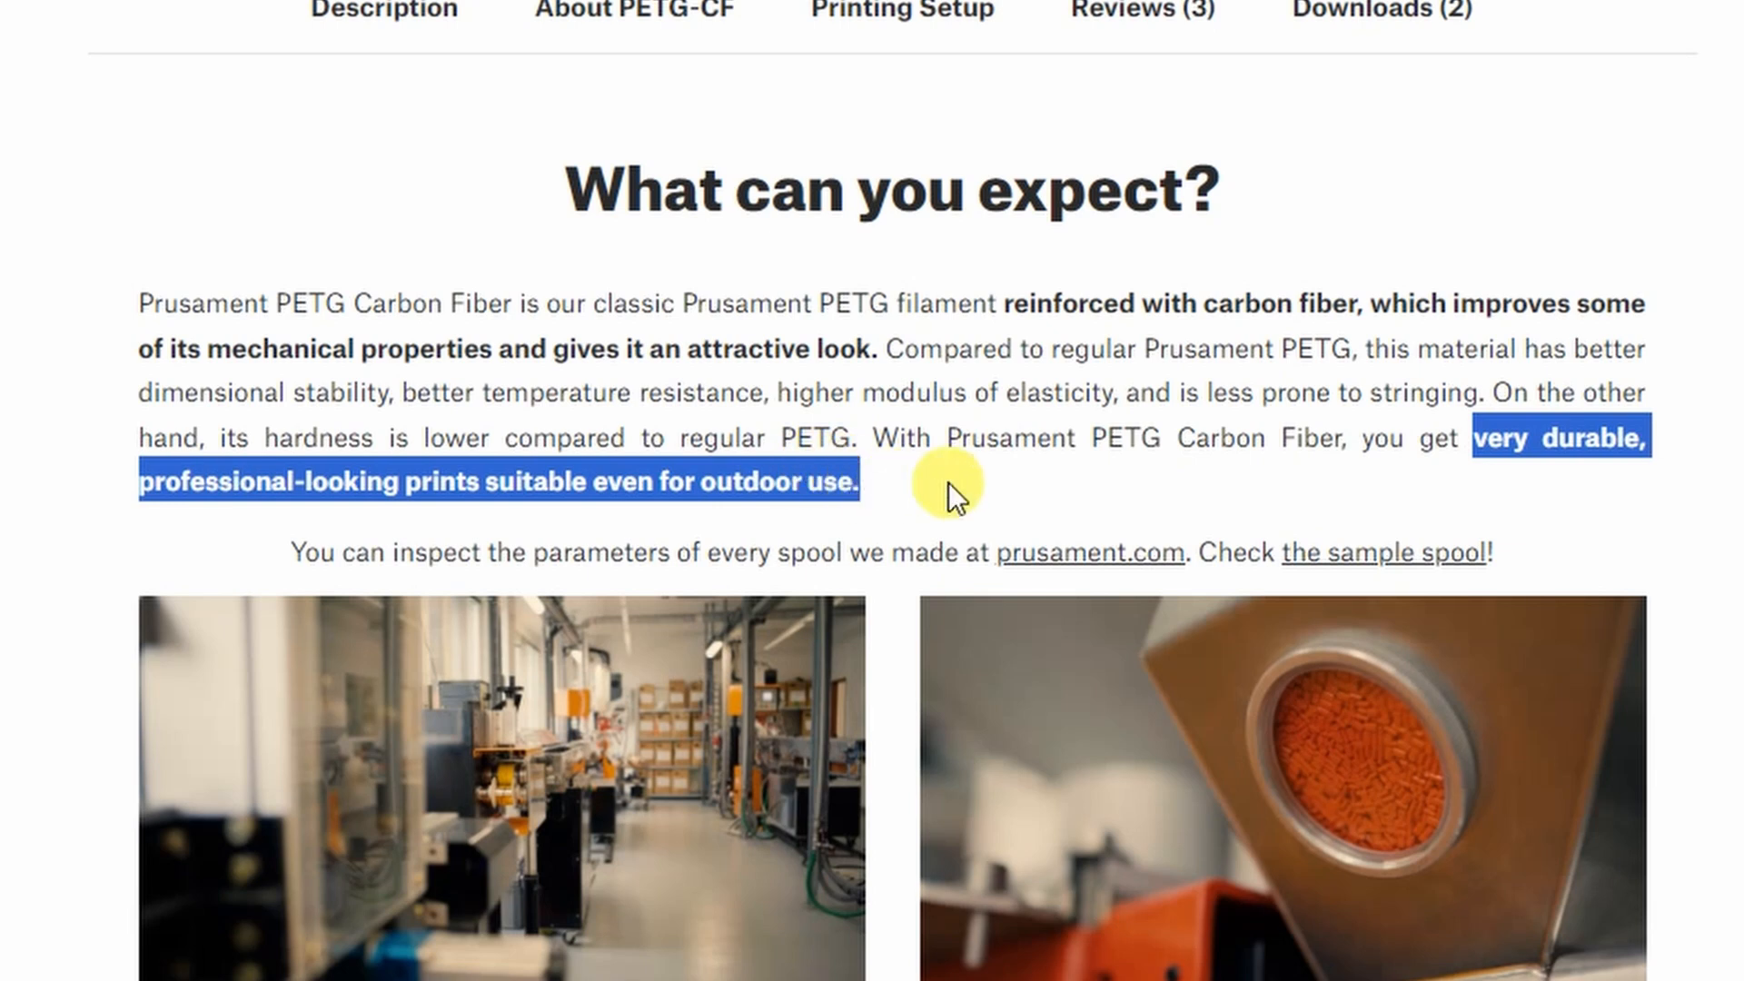
pyautogui.click(1017, 498)
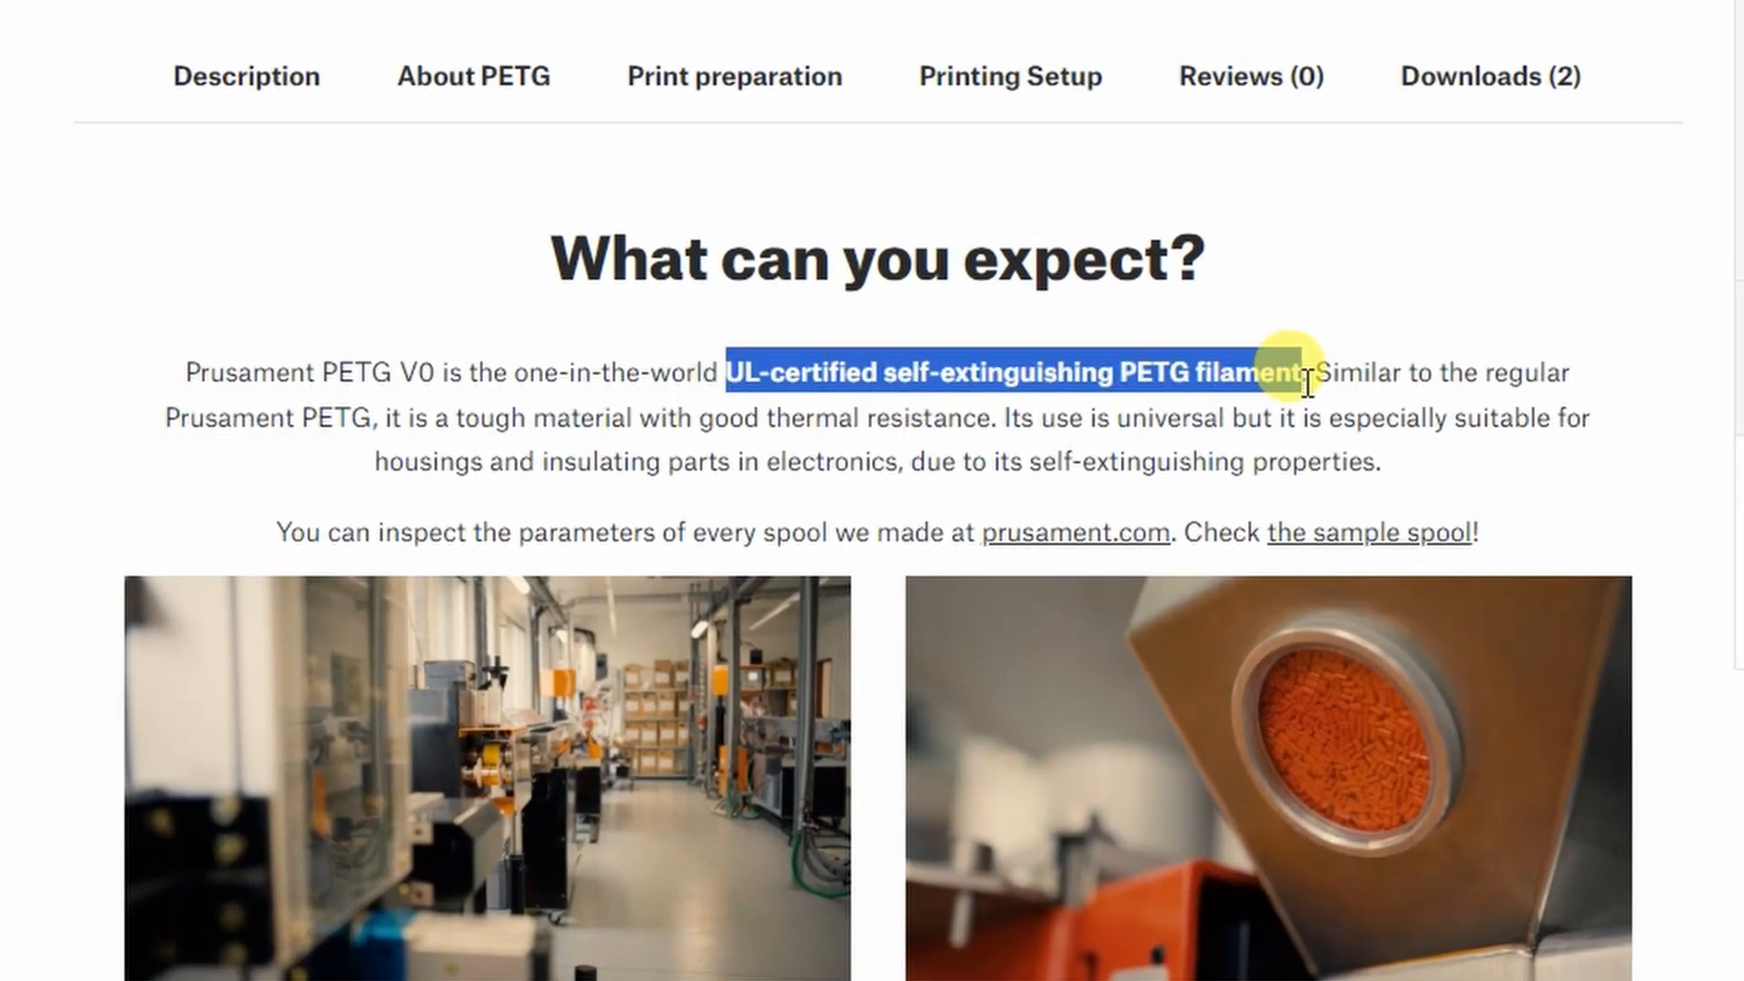
pyautogui.moveTo(1379, 423)
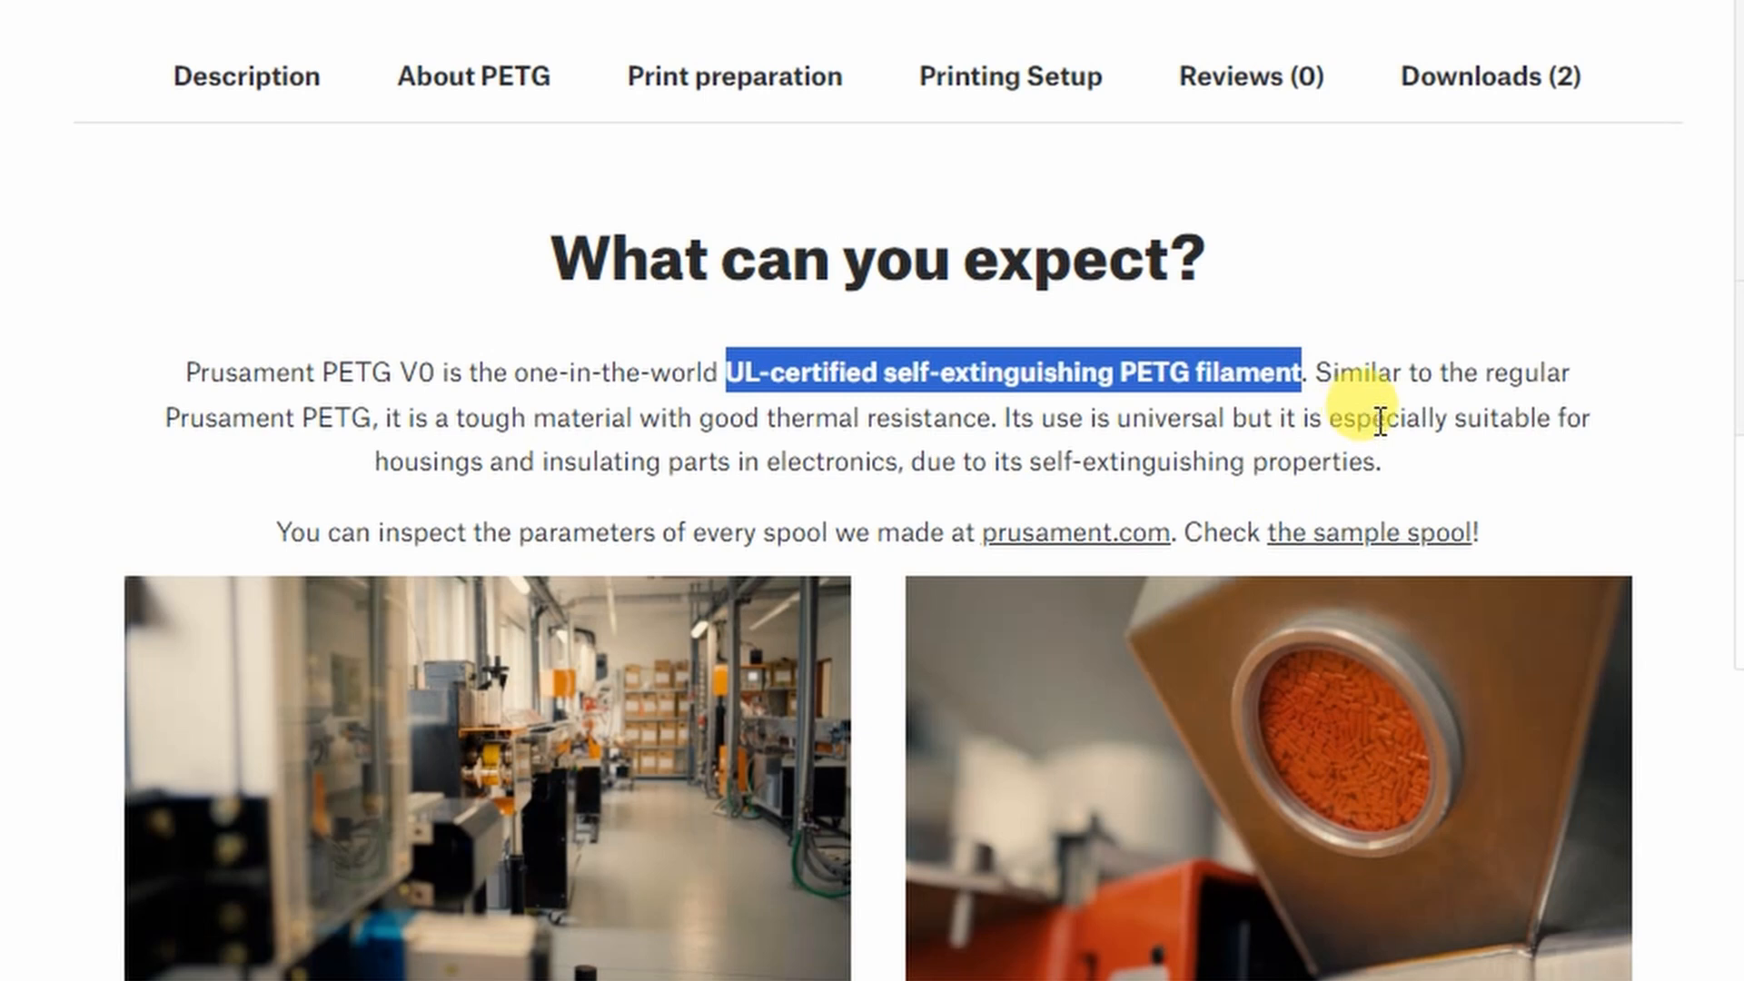
# Highlight the UL-certification sentence in the PETG V0 'What can you expect?' description.
pyautogui.click(800, 424)
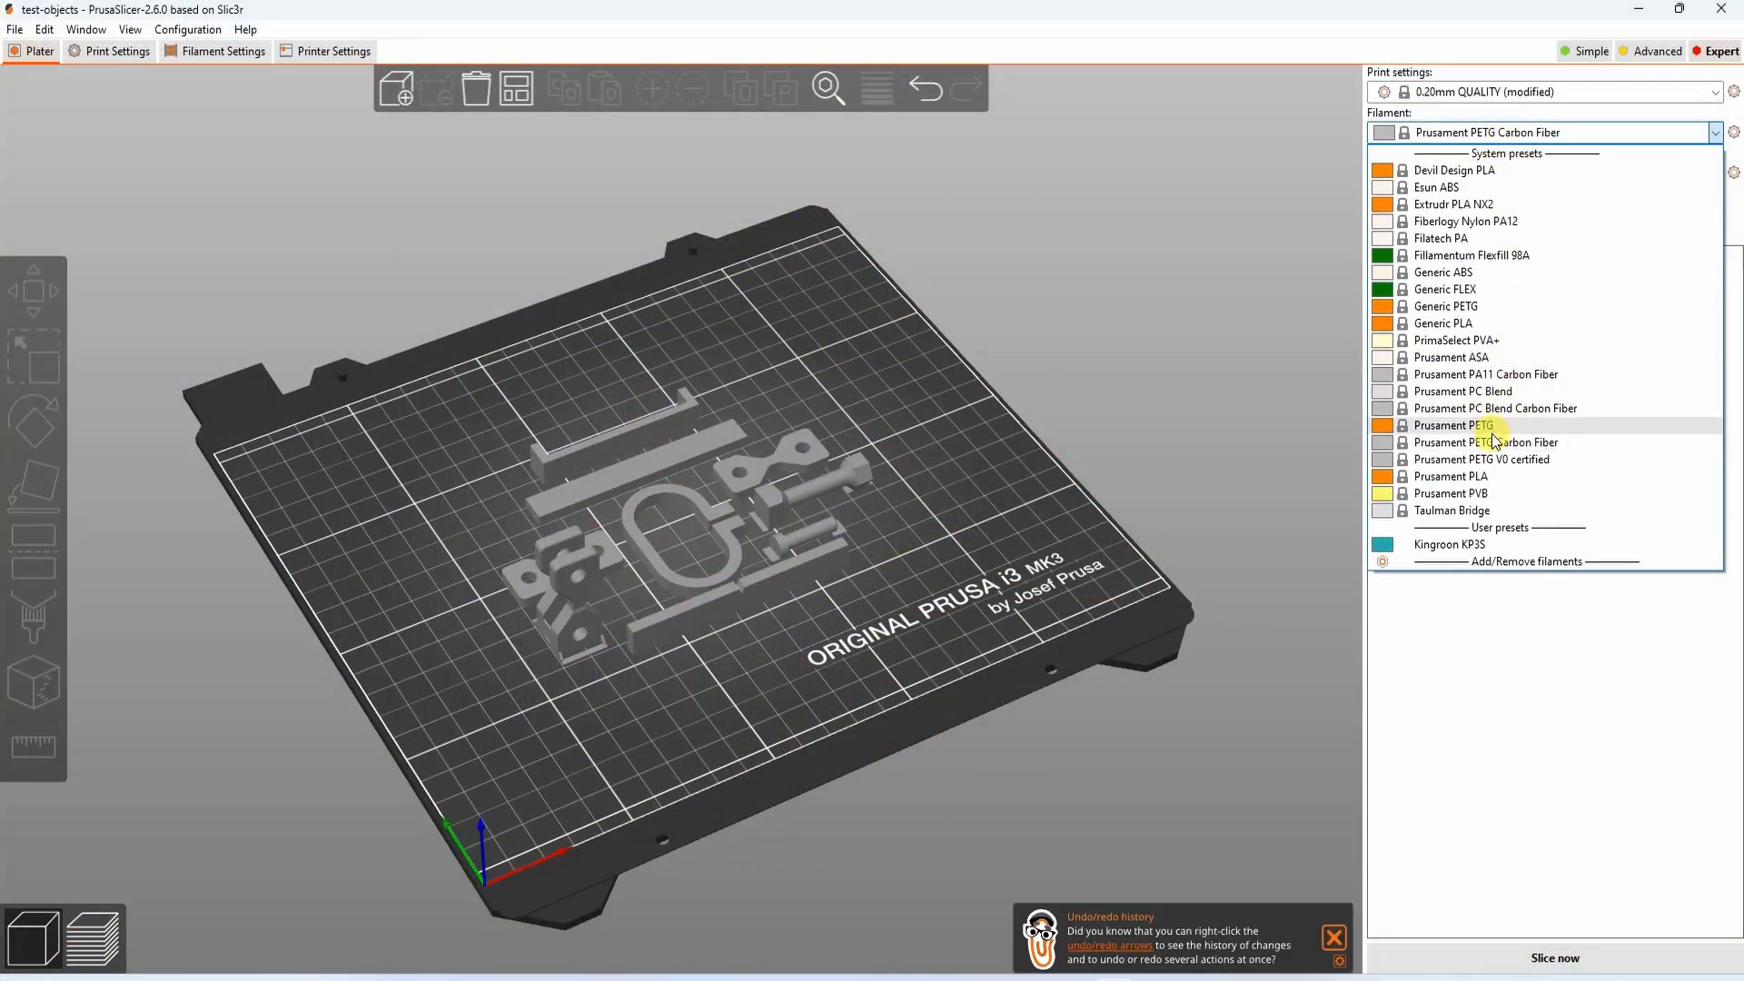
# Slice the test objects with Prusament PETG V0 certified: about 2h49m and 27.97 g.
pyautogui.click(1483, 460)
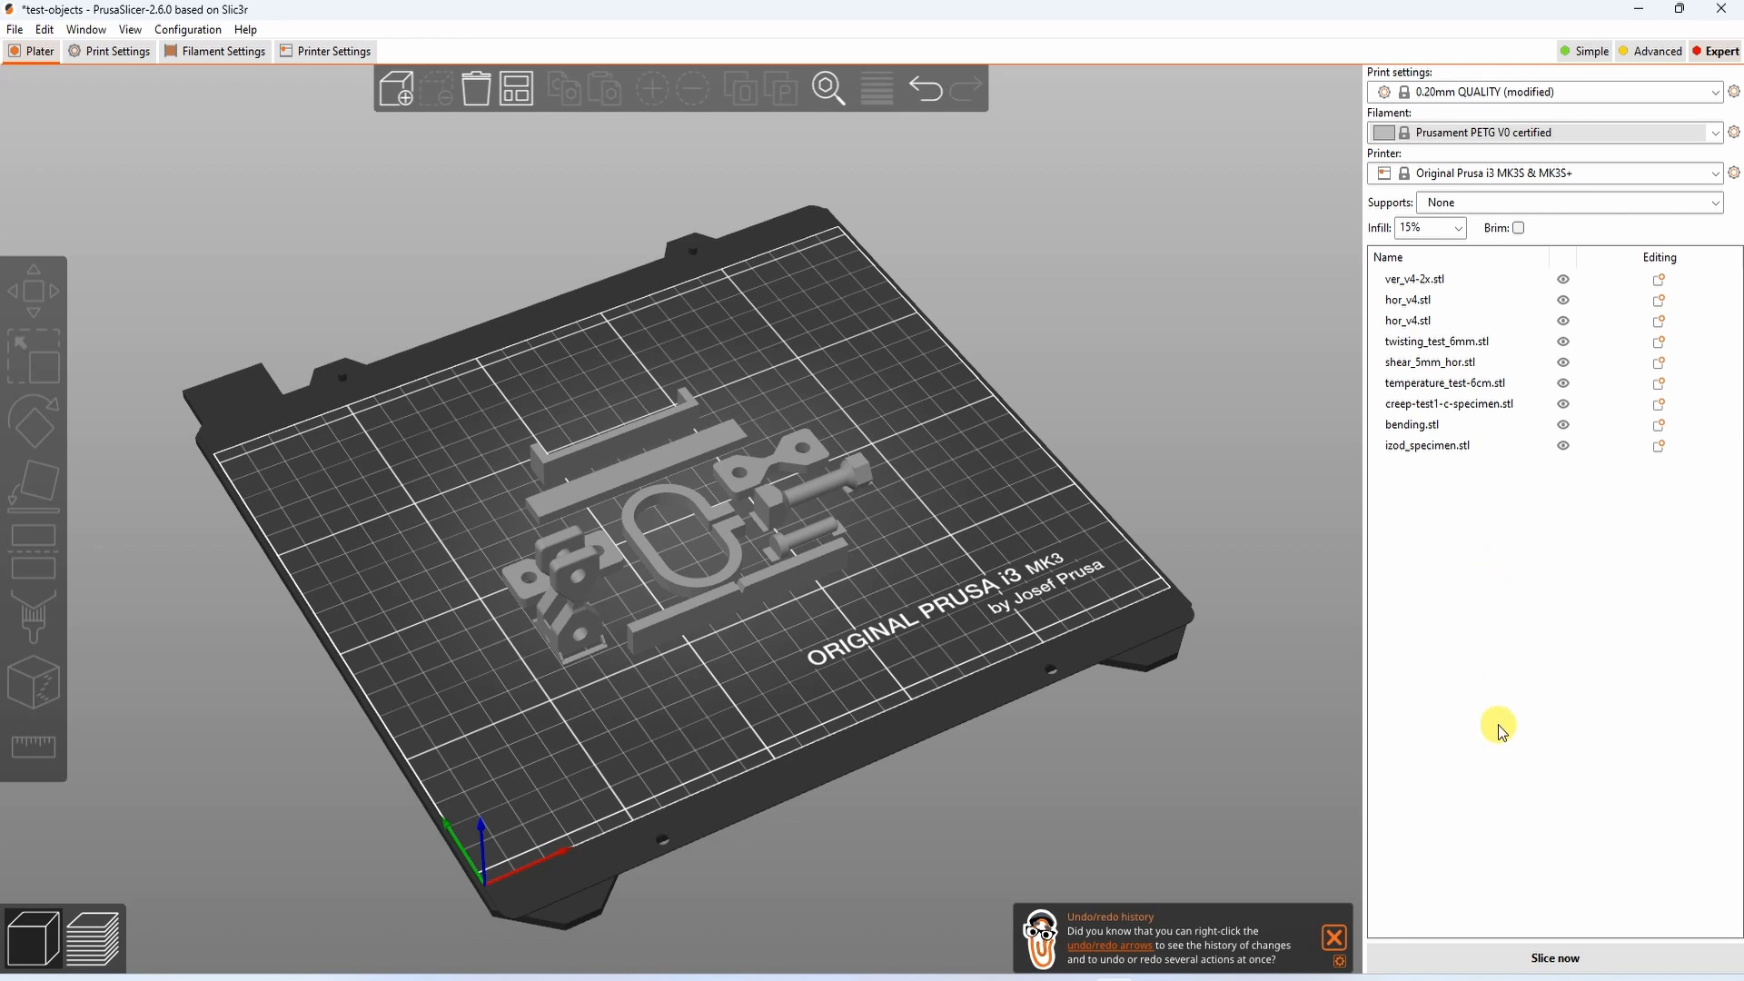
pyautogui.click(1553, 957)
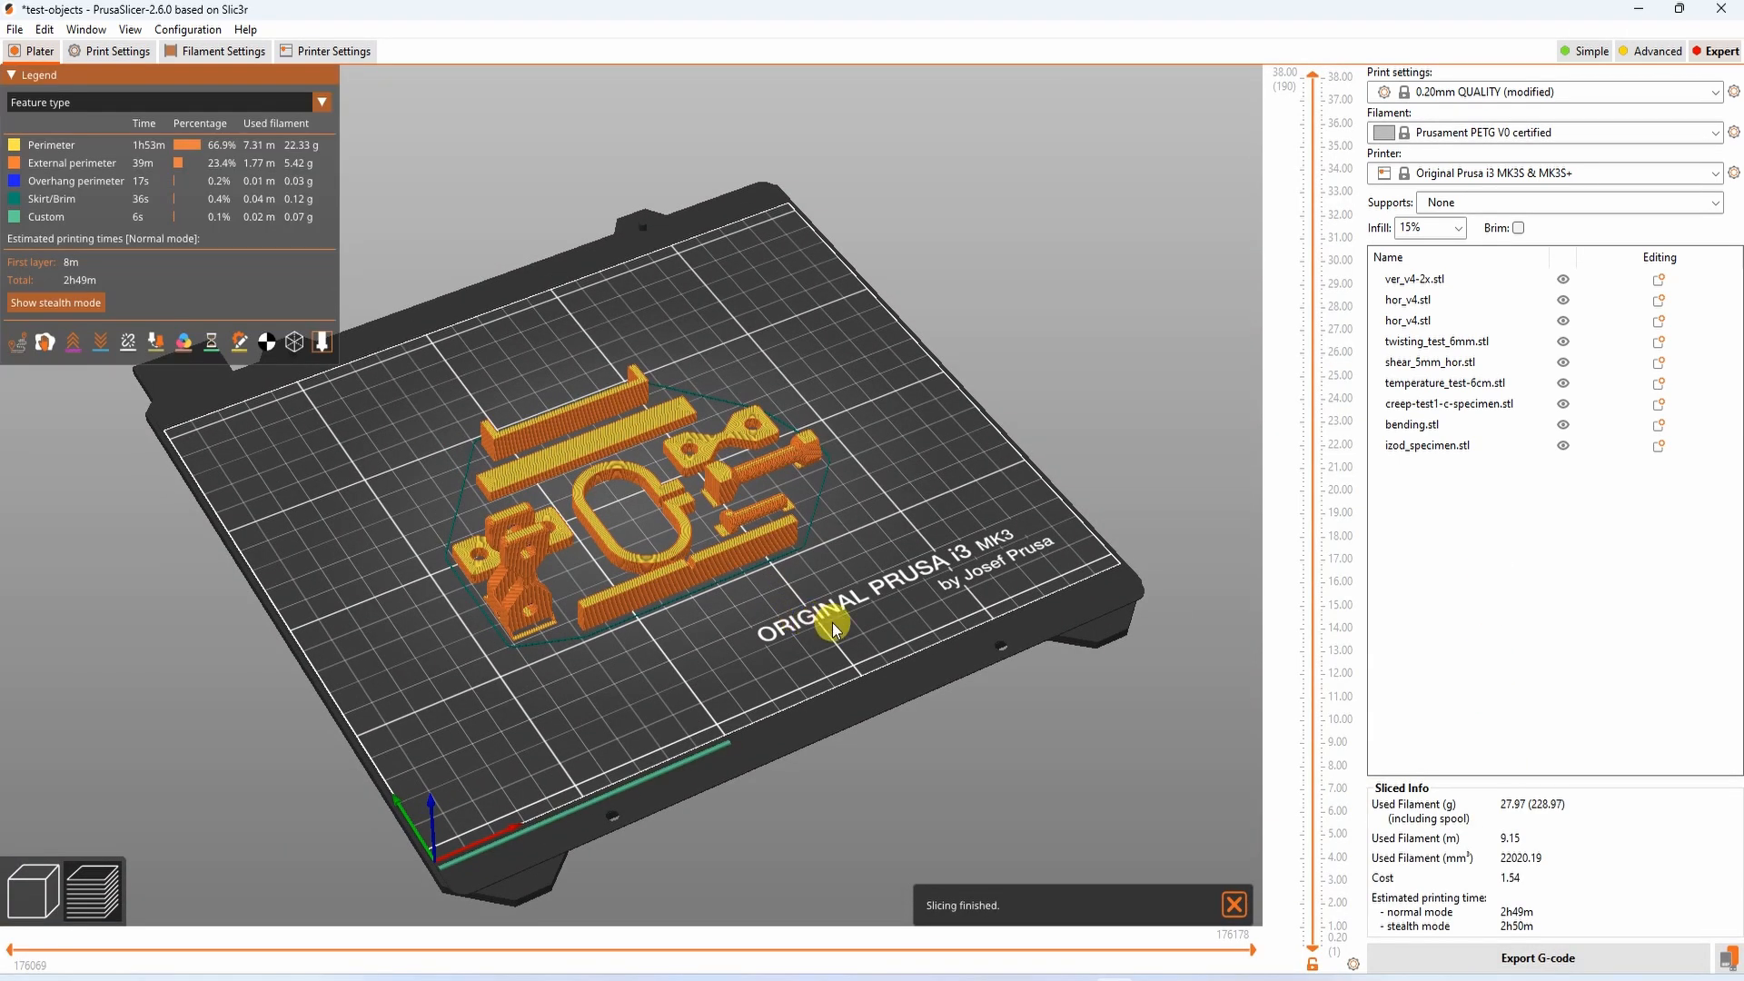
pyautogui.moveTo(1125, 963)
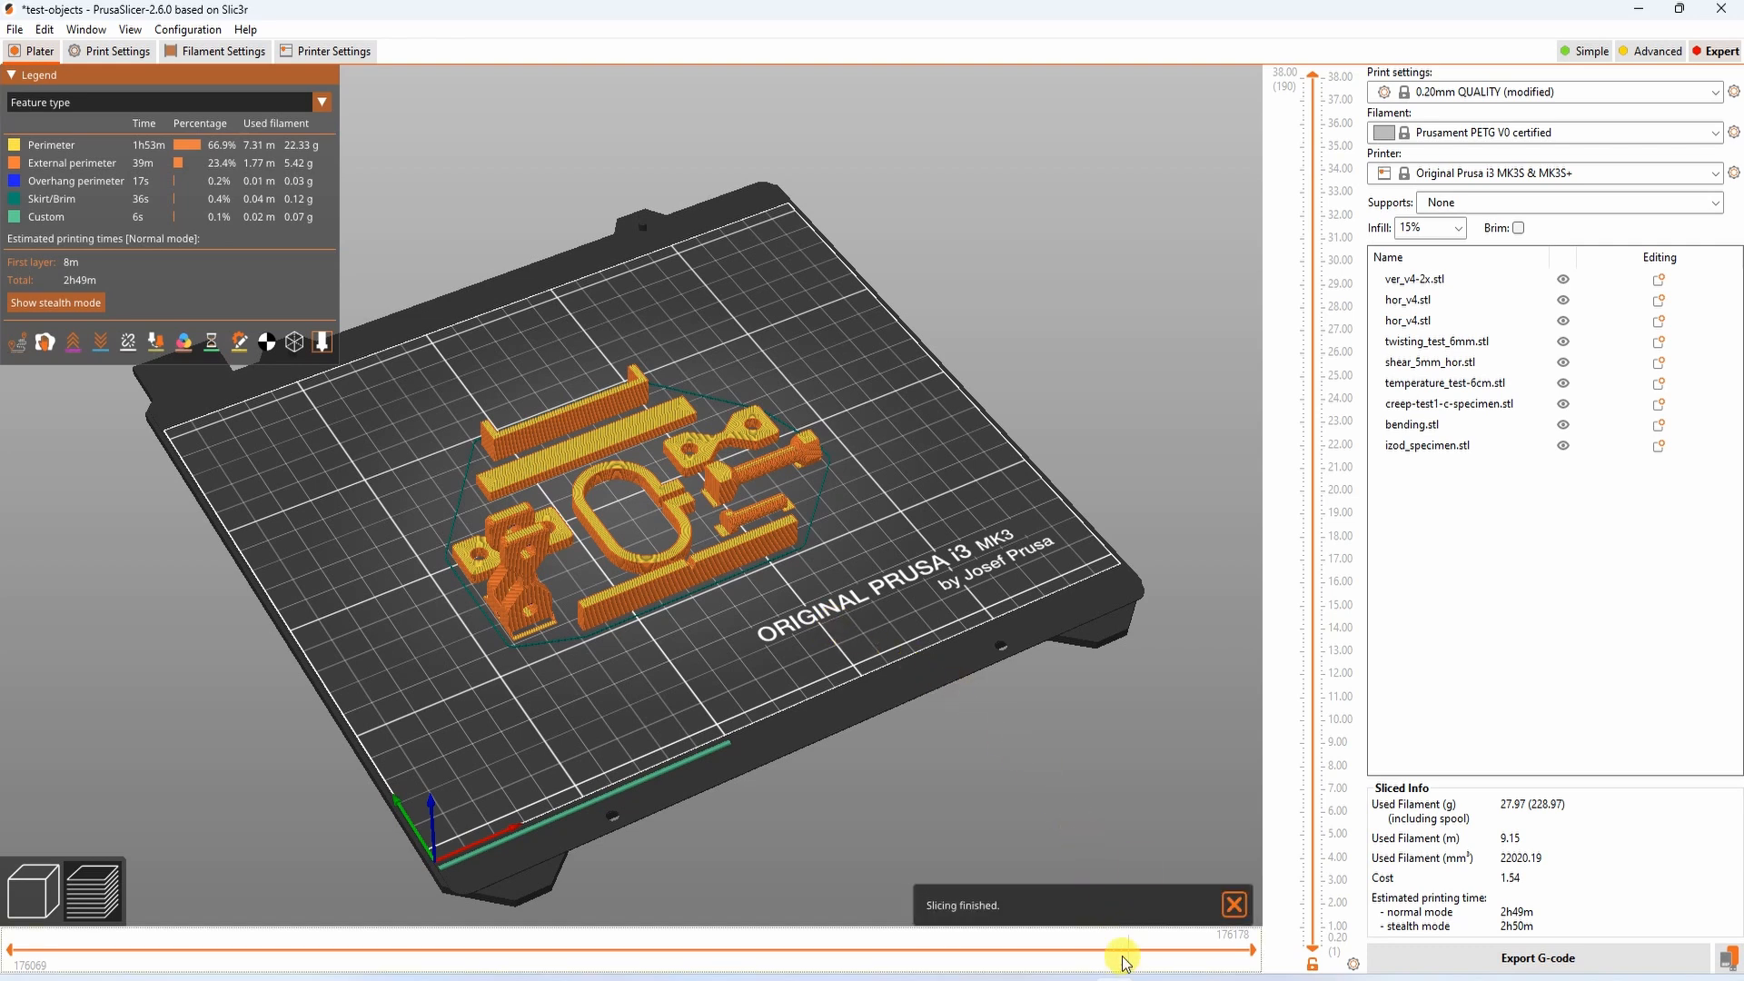